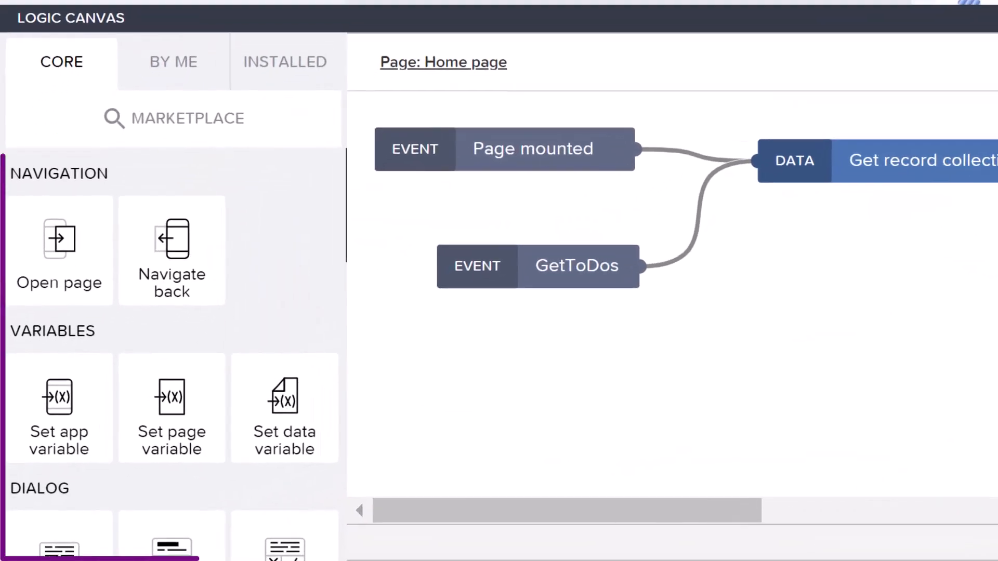
- On New Task's tap, set page variable showCreateTask to True, followed by another set-variable node
left_click(171, 318)
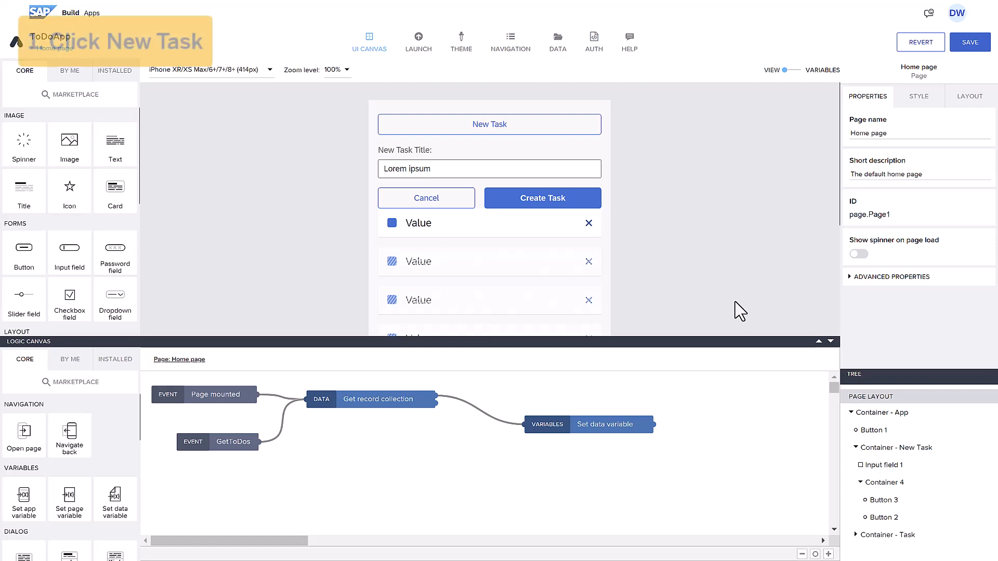
left_click(490, 124)
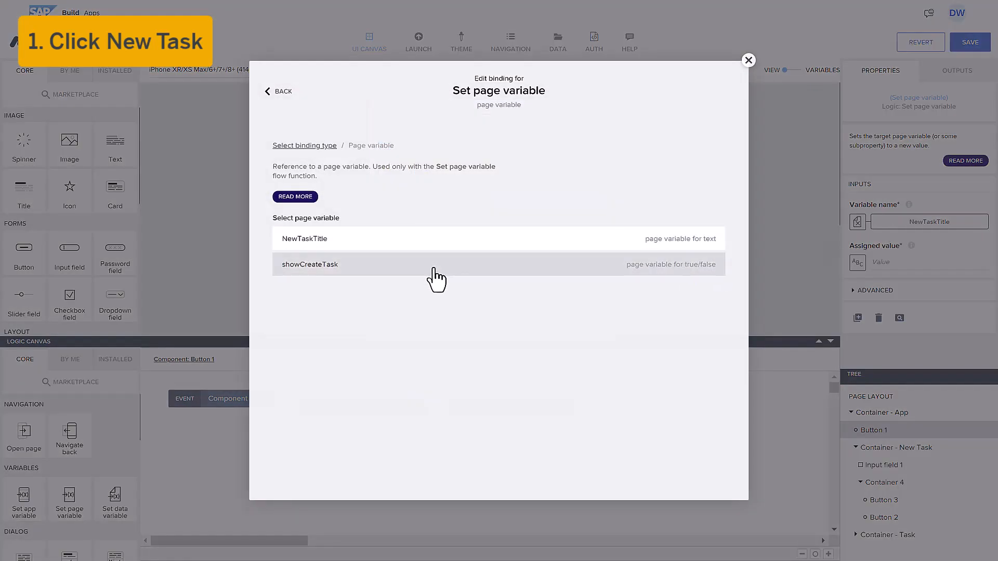
left_click(309, 264)
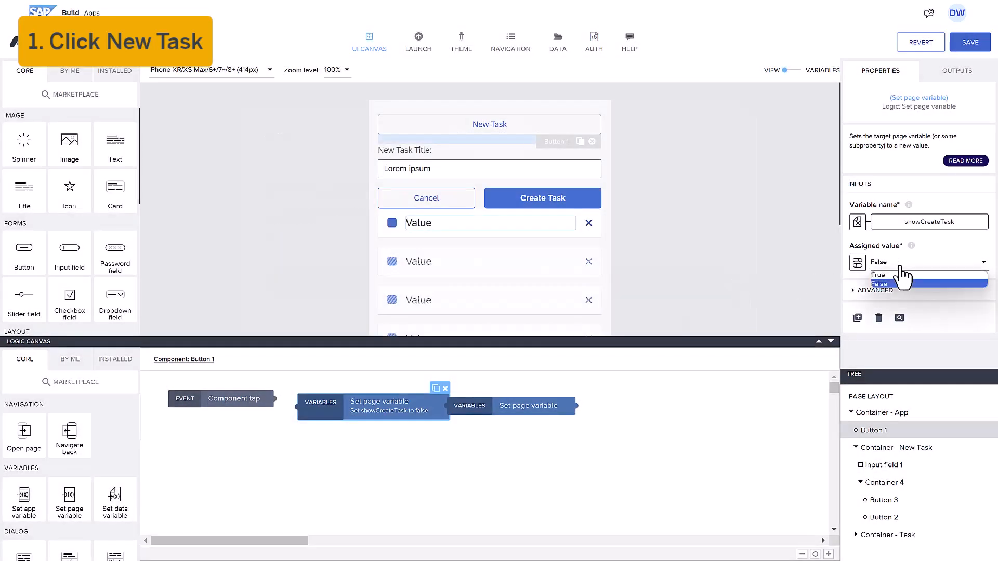
left_click(876, 275)
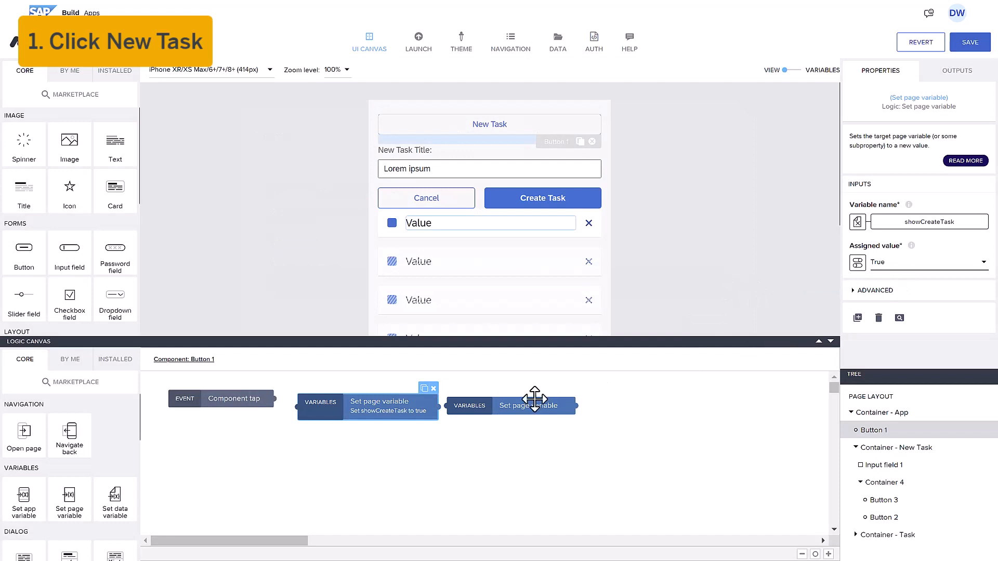
left_click(510, 405)
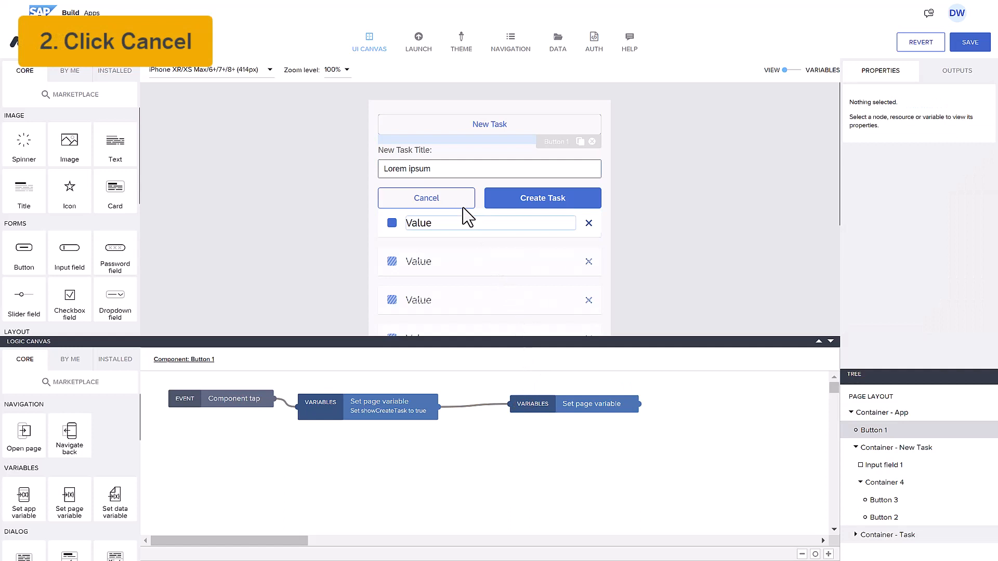
- Wire the Cancel button's tap to a Set page variable node setting showCreateTask to False
left_click(425, 198)
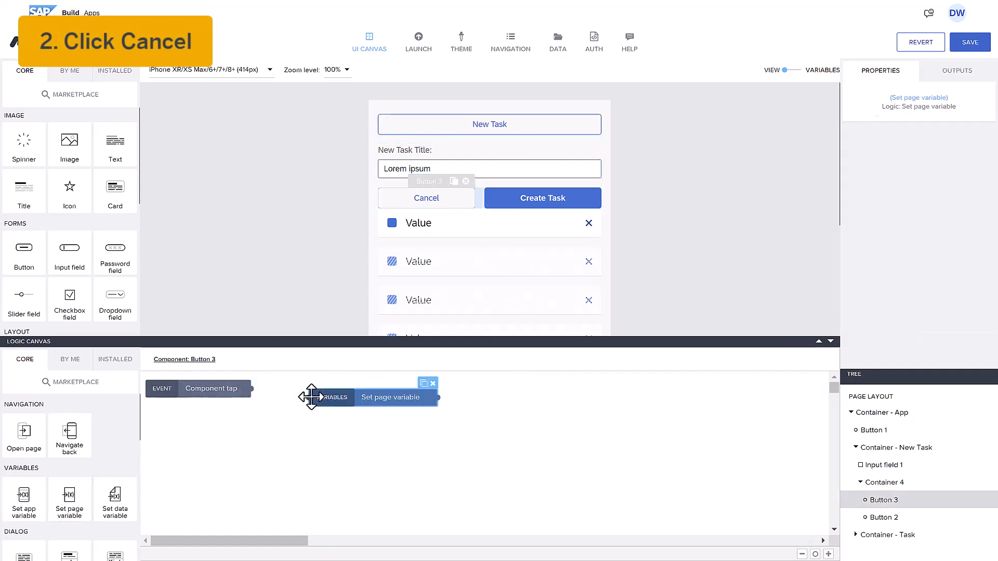
left_click(390, 397)
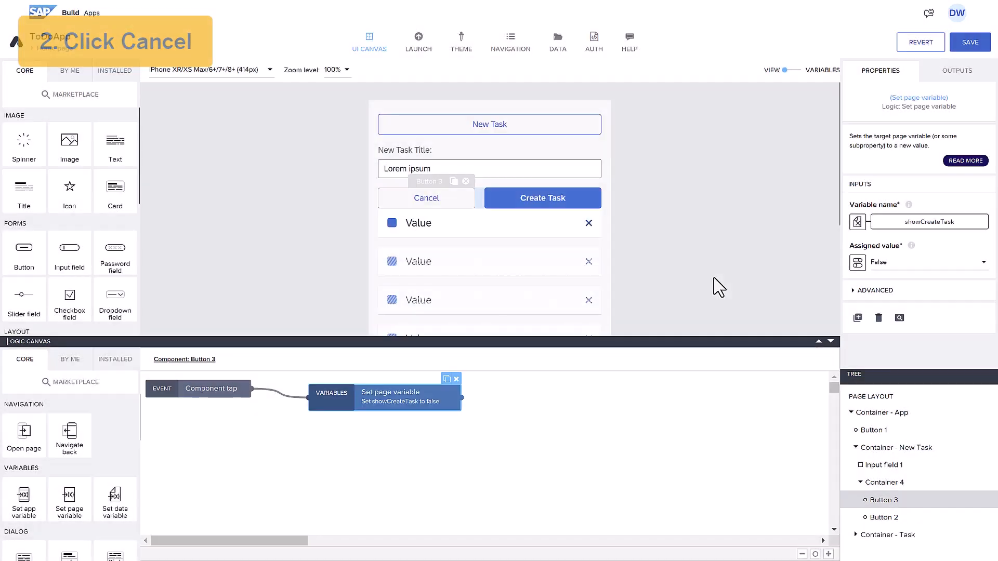
left_click(426, 198)
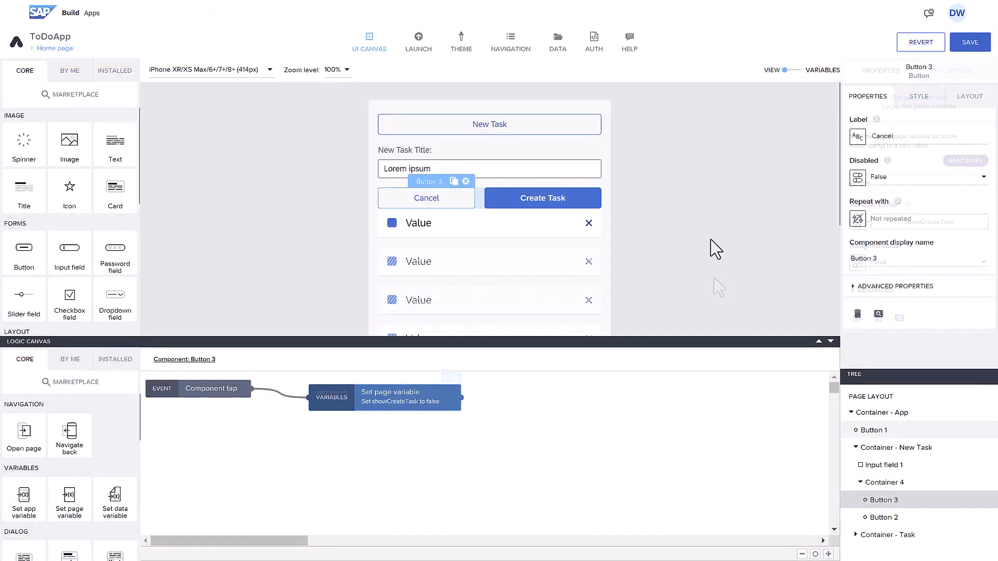
- Add an If condition on Create Task with formula IS_EMPTY(pageVars.NewTaskTitle), leading to an Alert
left_click(542, 198)
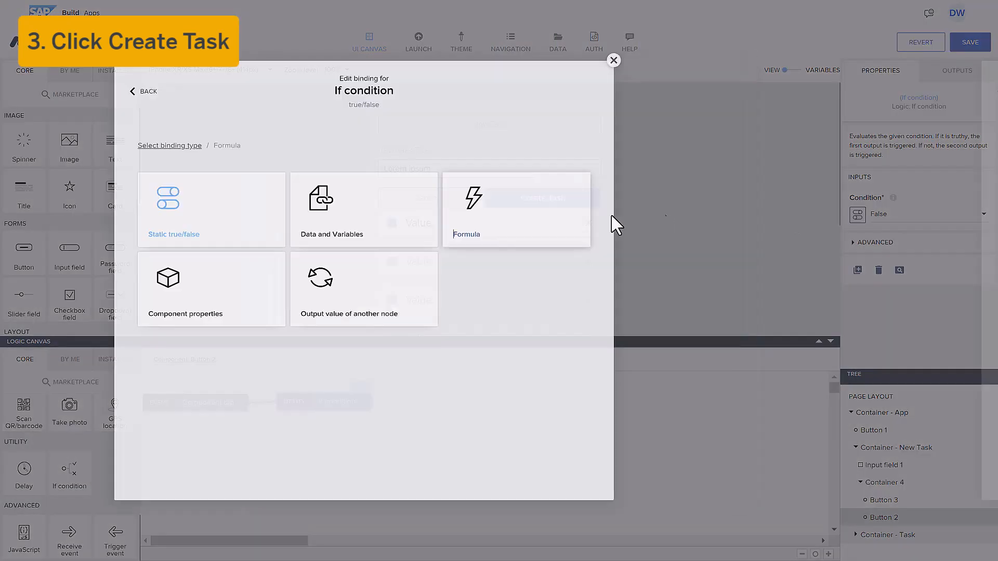
left_click(516, 210)
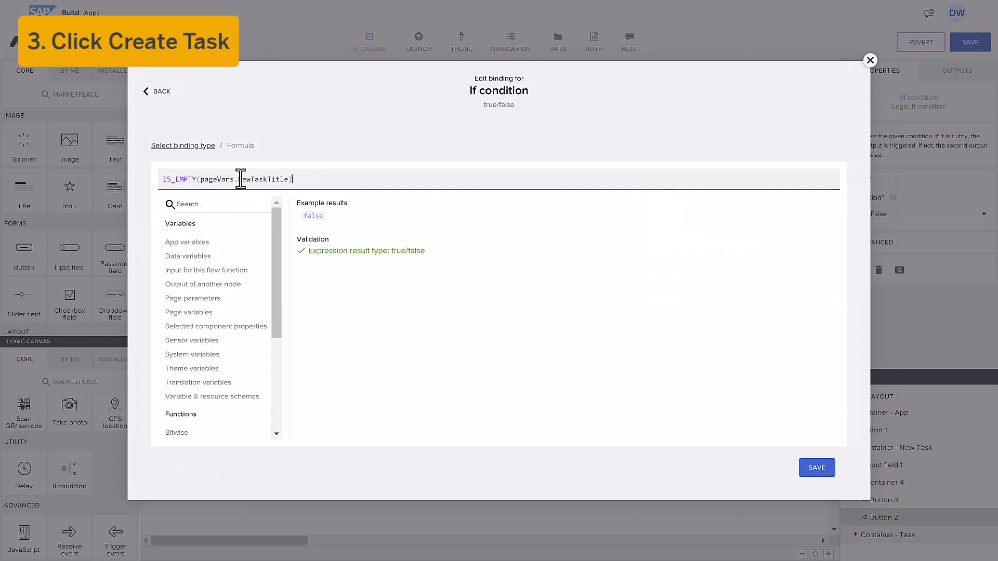
left_click(816, 467)
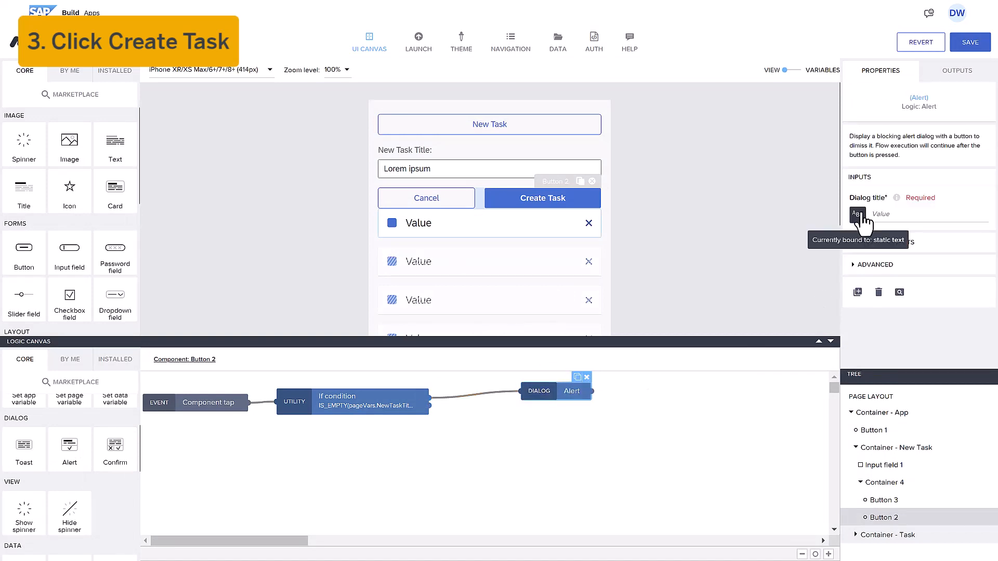
- Title the alert 'The title is empty' and create a ToDos record titled from NewTaskTitle
type("The title is empty")
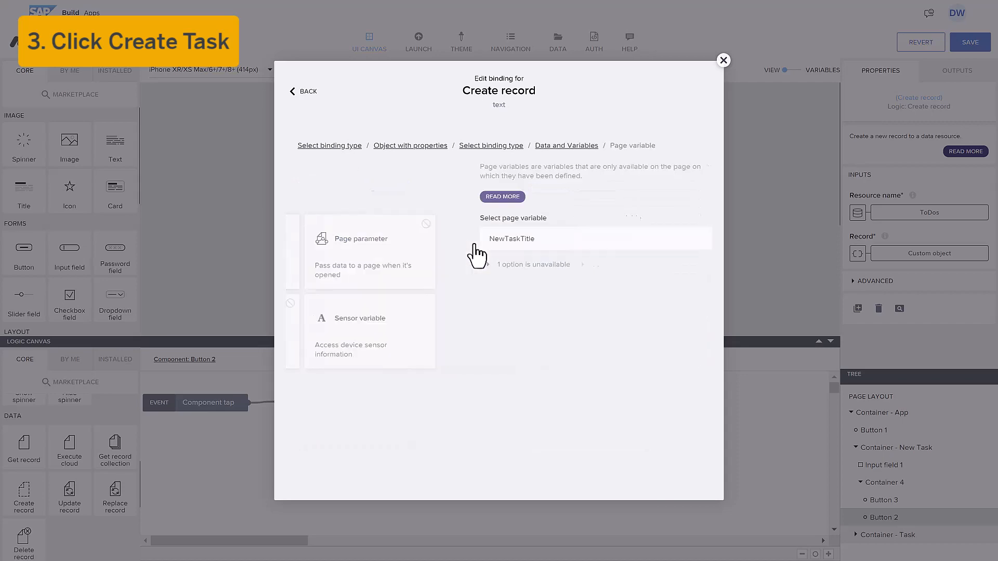
left_click(512, 238)
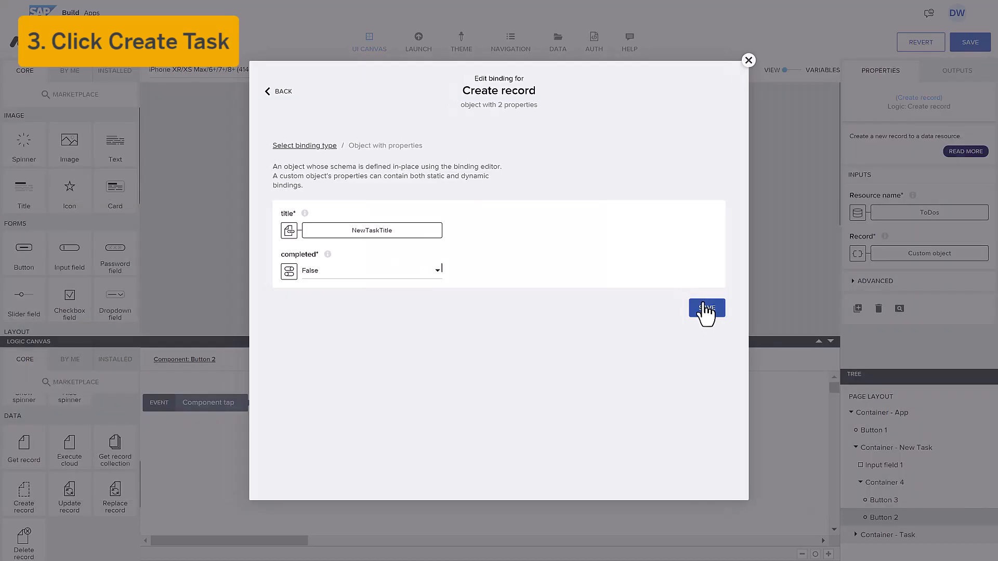
left_click(706, 309)
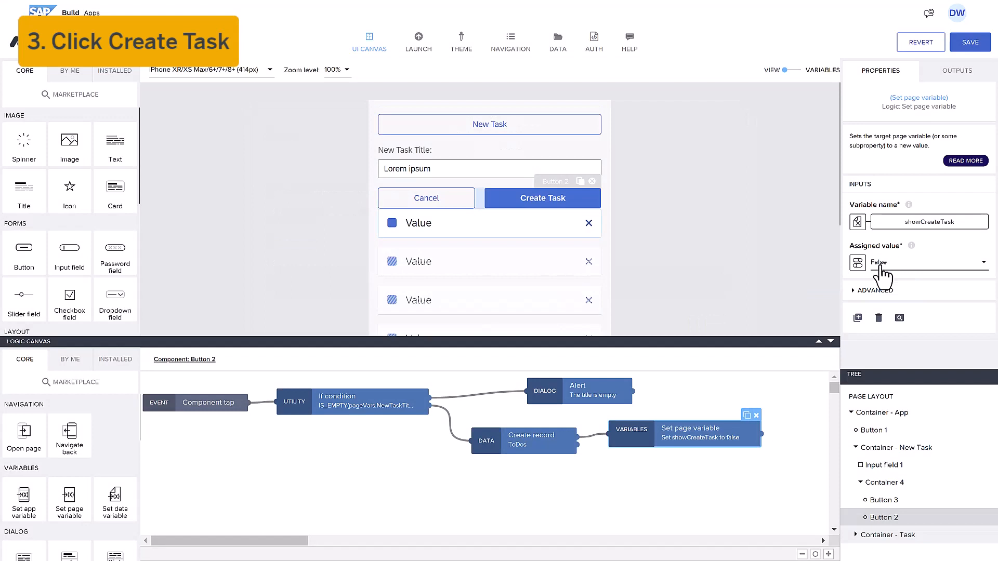
- Add a Trigger event node after Create record firing Home page / GetToDos
scroll("down", 3)
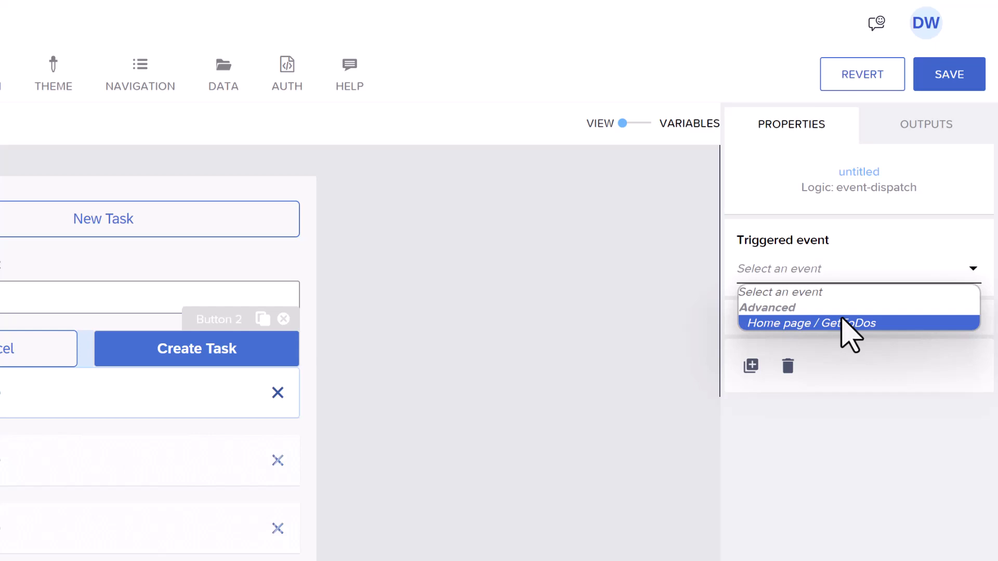
left_click(808, 323)
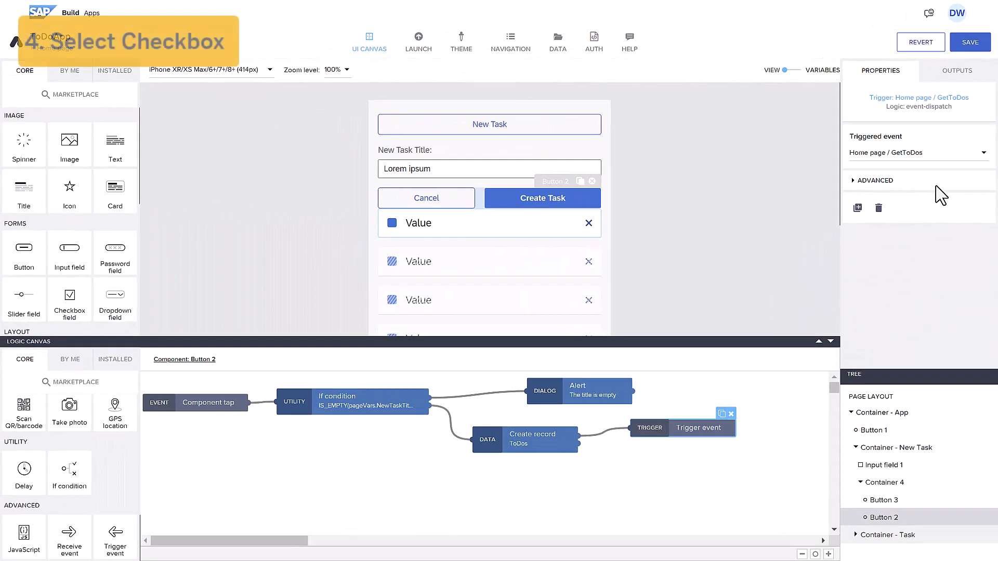
- On Checkbox 1 change, update the ToDos record's completed with formula !repeated.current.completed
left_click(391, 223)
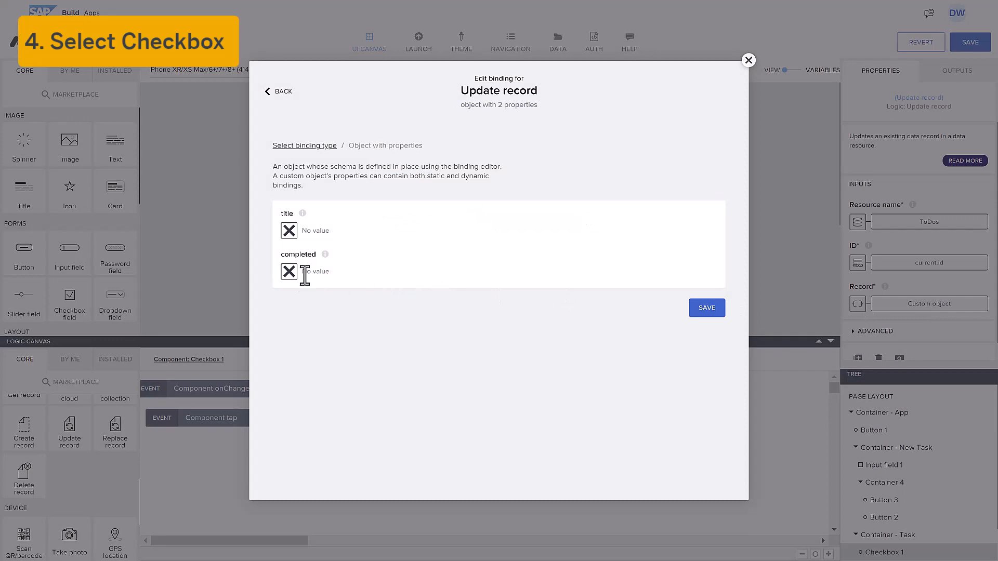
left_click(315, 272)
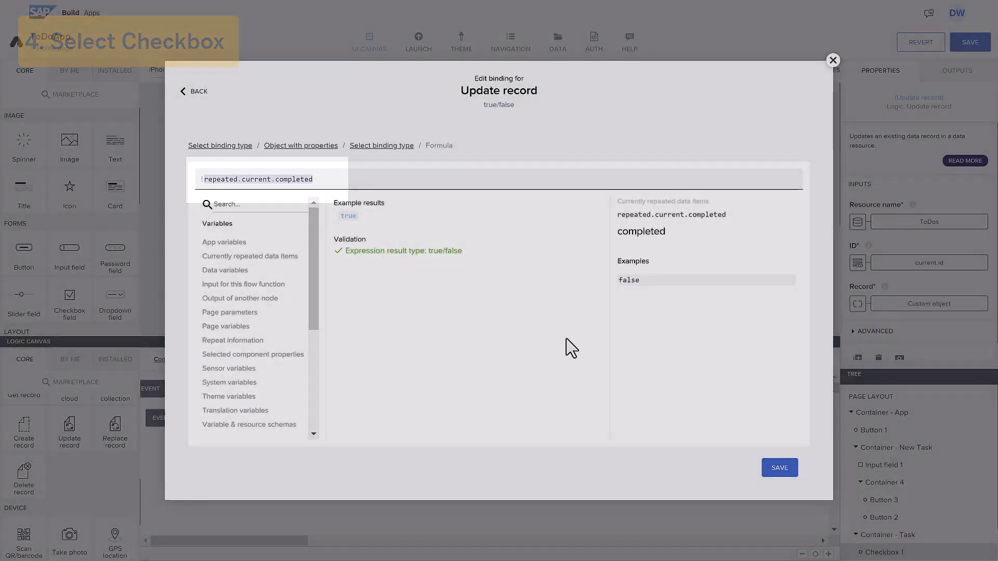
left_click(778, 468)
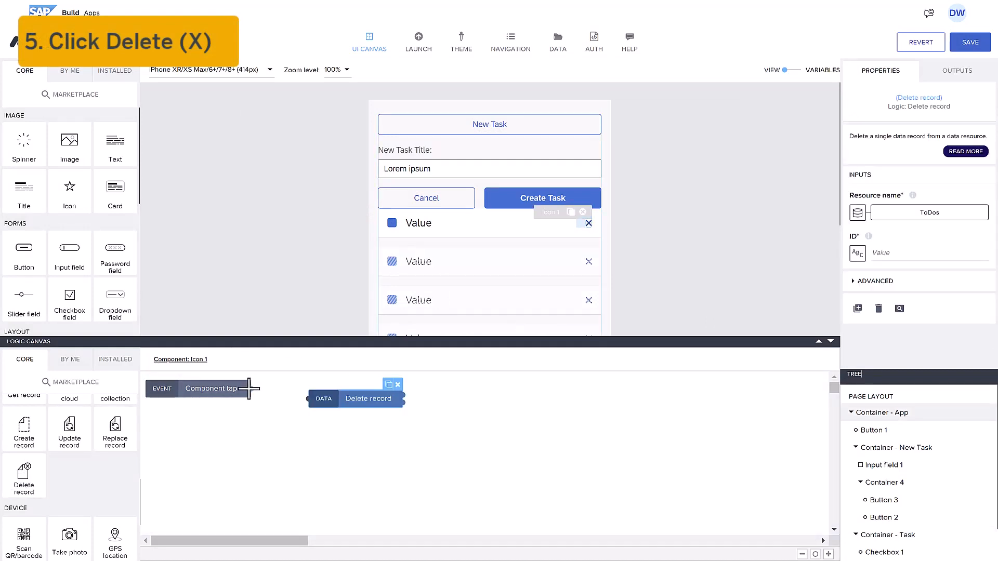
- Connect Icon 1's tap to Delete record for ToDos, with ID bound to the current item's id
left_click(857, 252)
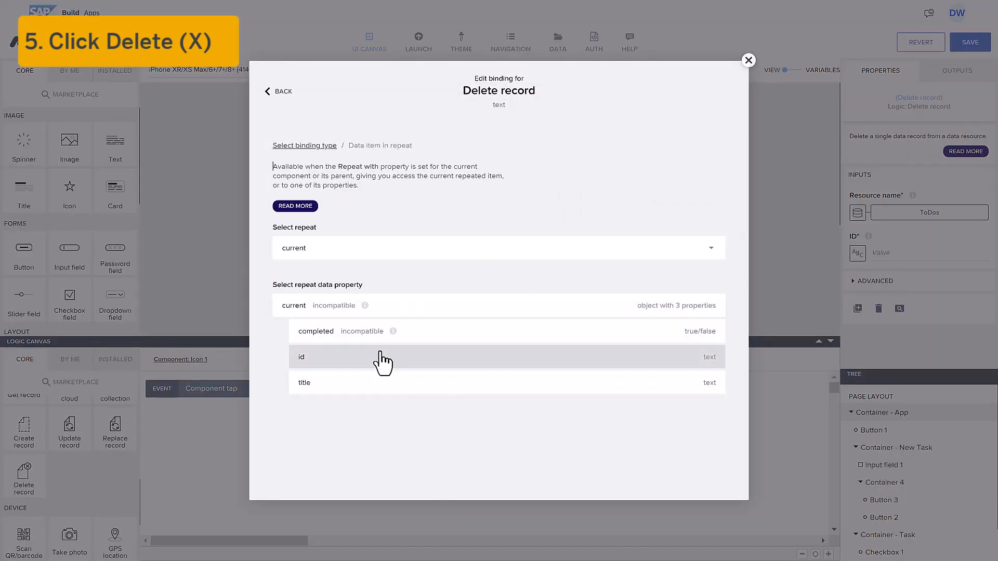
left_click(300, 356)
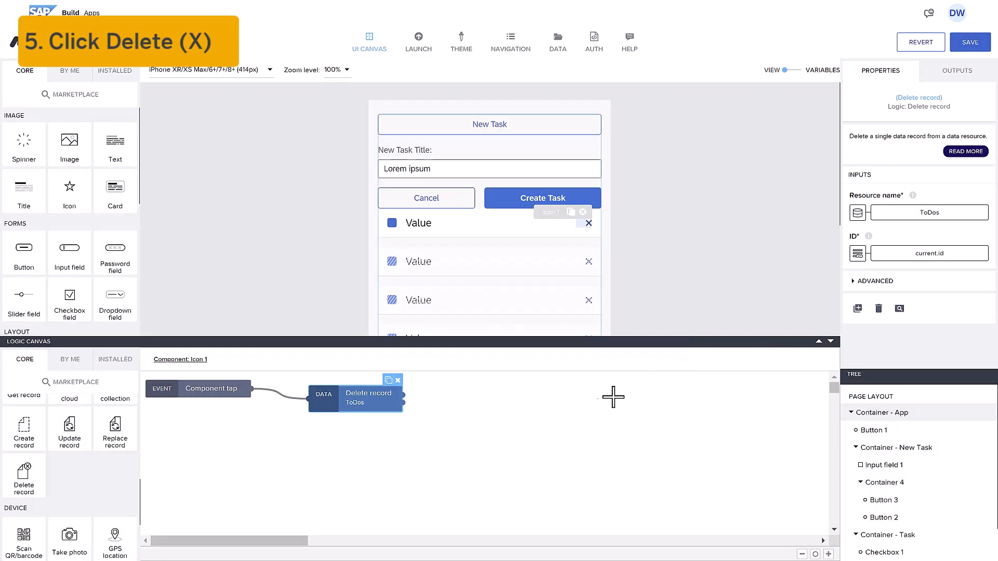